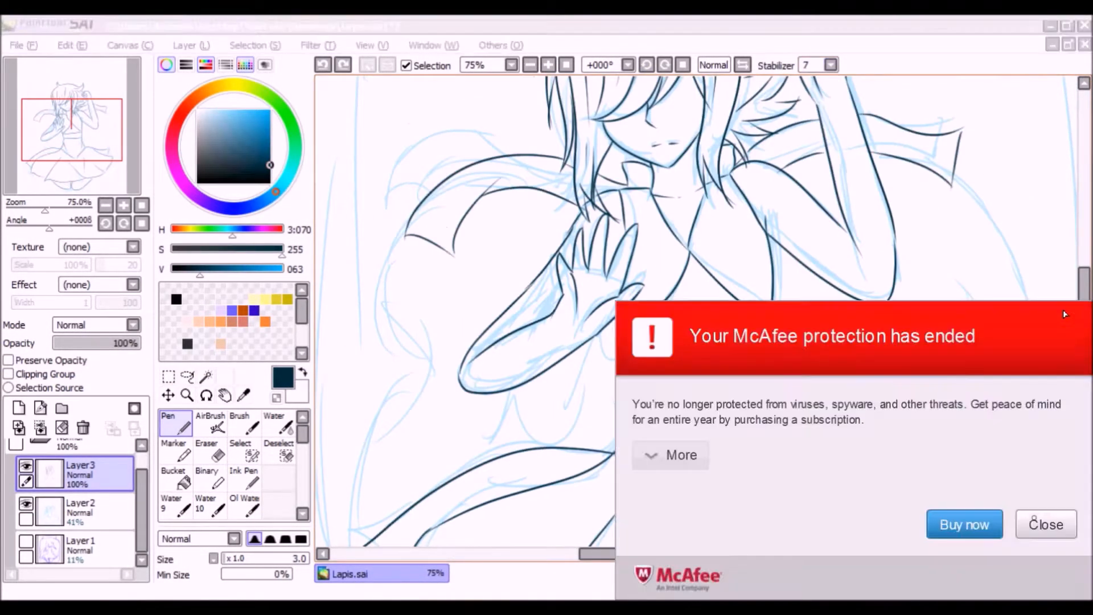
# Fill Lapis's face, arms, hands and feet with flat light blue on a new layer.
pyautogui.click(1046, 525)
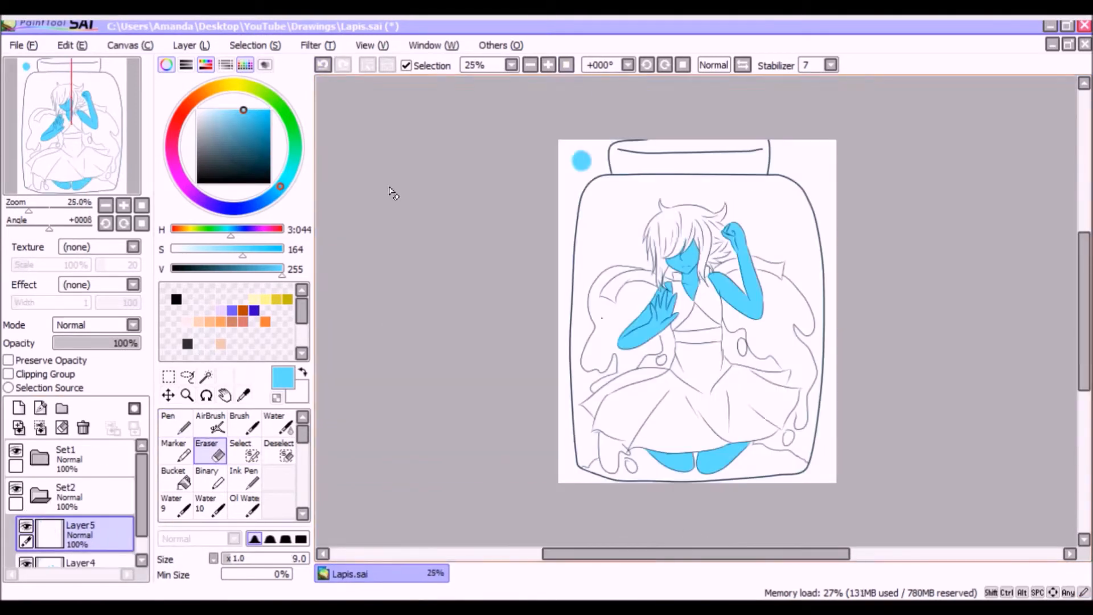
# Fill Lapis's hair, top and skirt with flat deeper blues on separate layers.
pyautogui.click(249, 110)
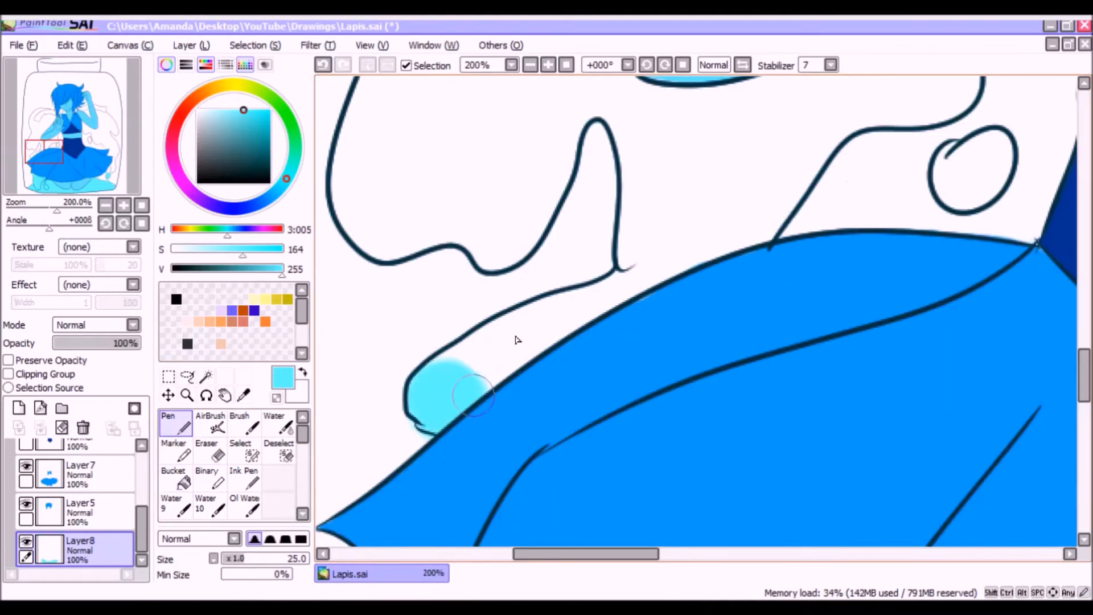
# Paint soft darker-blue Water brush shading over Lapis's hair, face and dress.
pyautogui.click(206, 453)
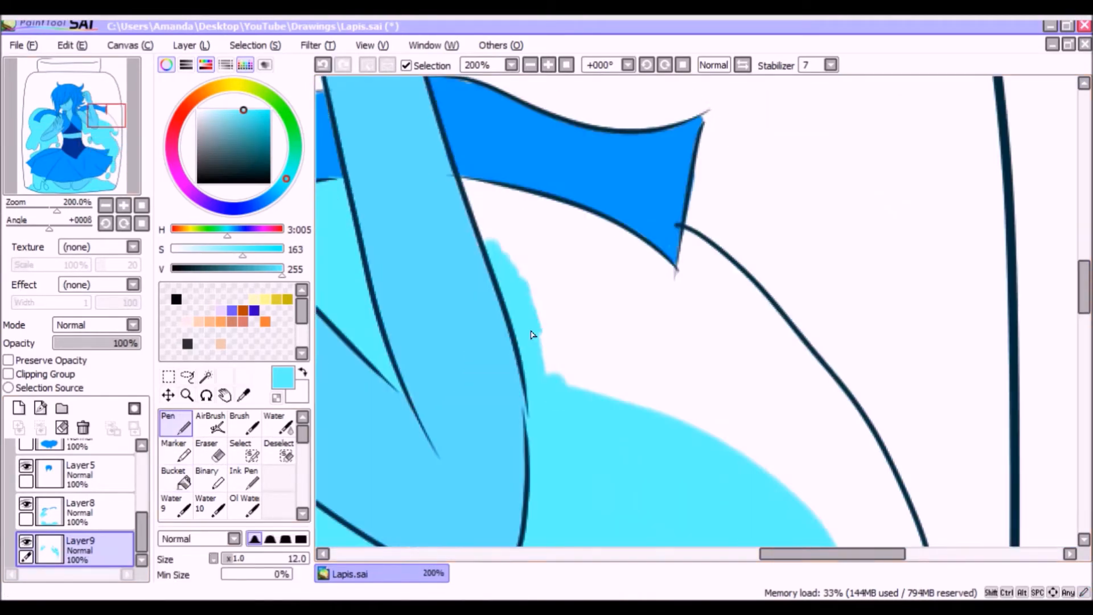
pyautogui.click(172, 478)
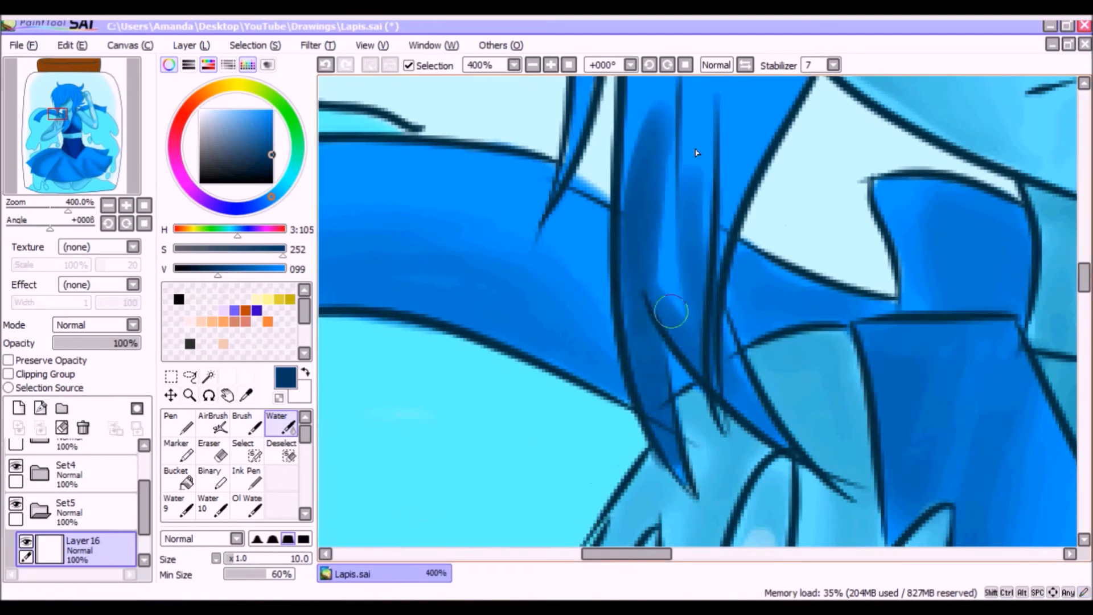
pyautogui.click(532, 64)
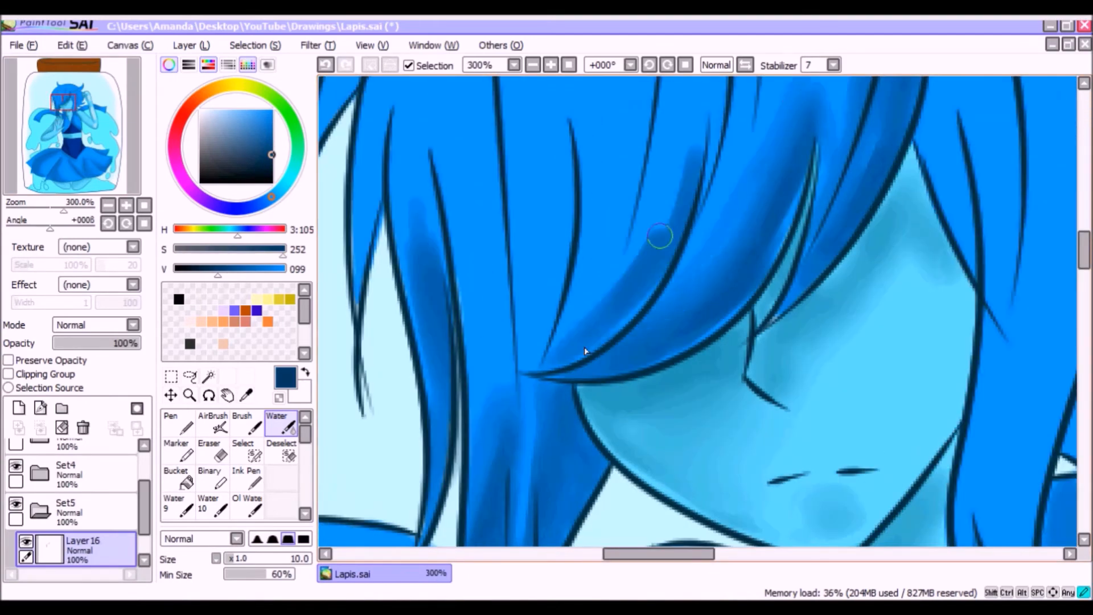